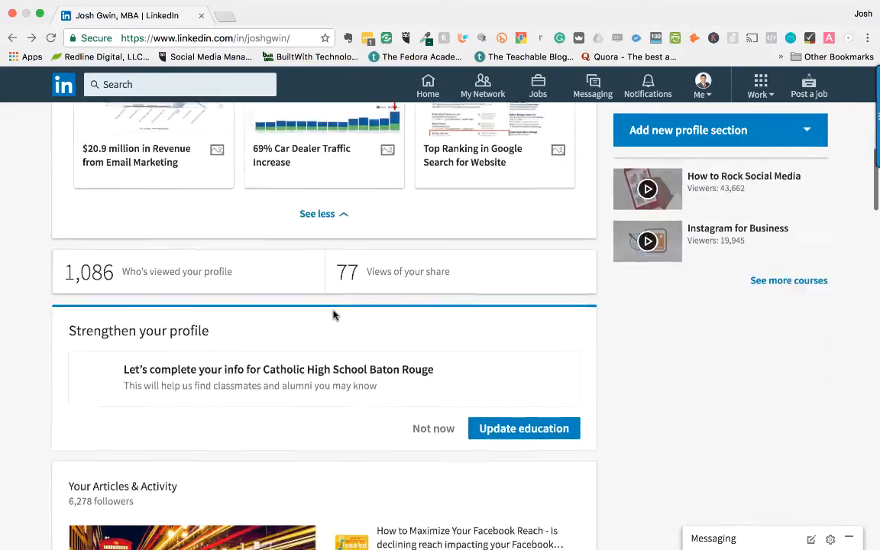
# Scroll down the profile page toward the Experience section
pyautogui.scroll(-3)
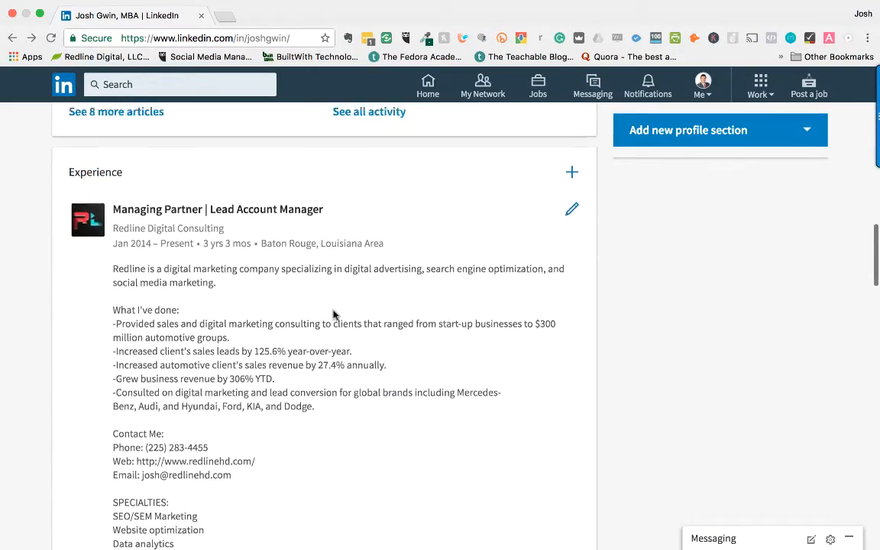
pyautogui.scroll(-3)
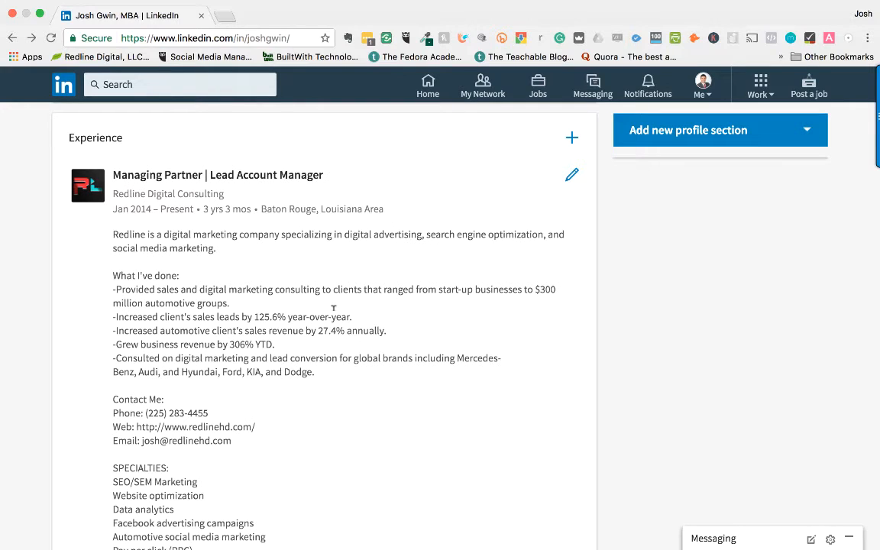
pyautogui.moveTo(178, 186)
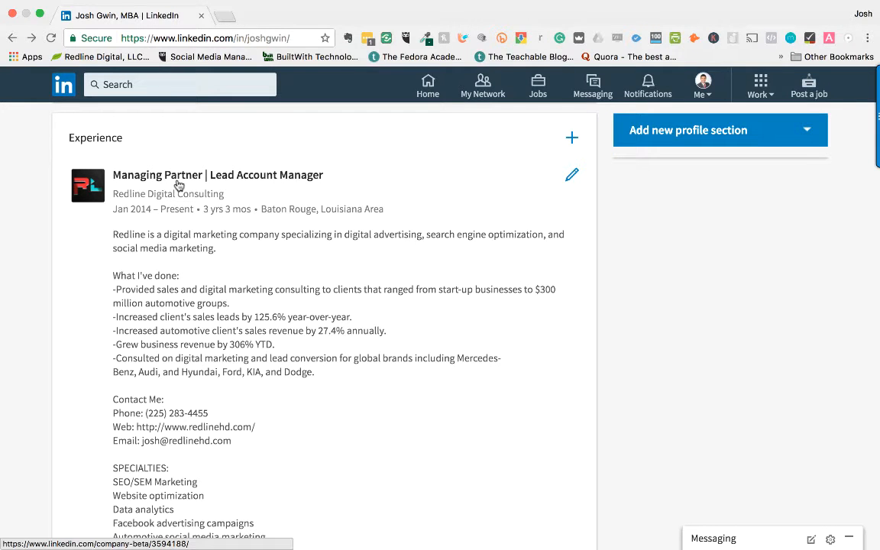
pyautogui.scroll(-3)
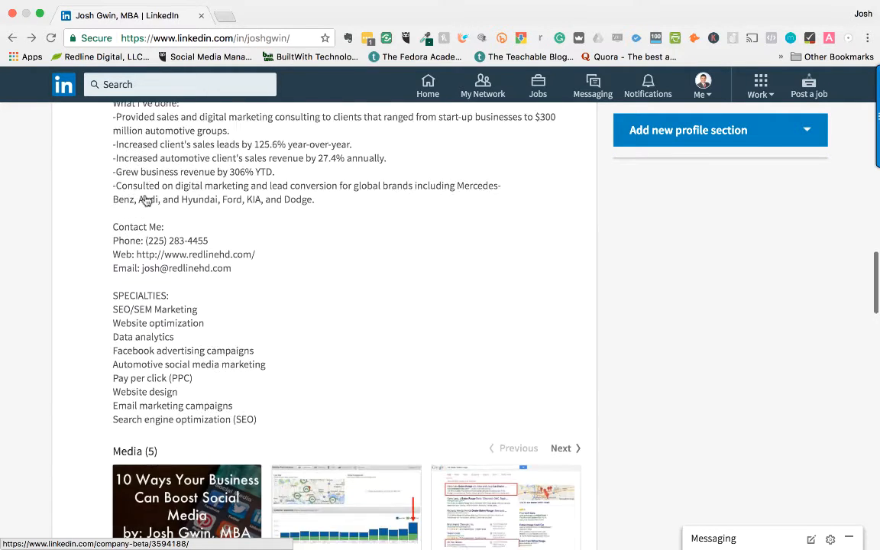
pyautogui.scroll(-3)
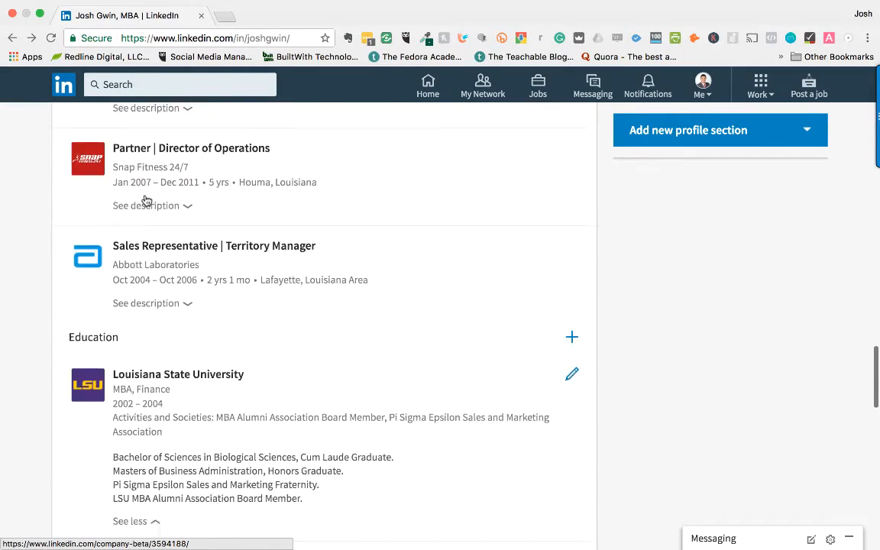
pyautogui.scroll(3)
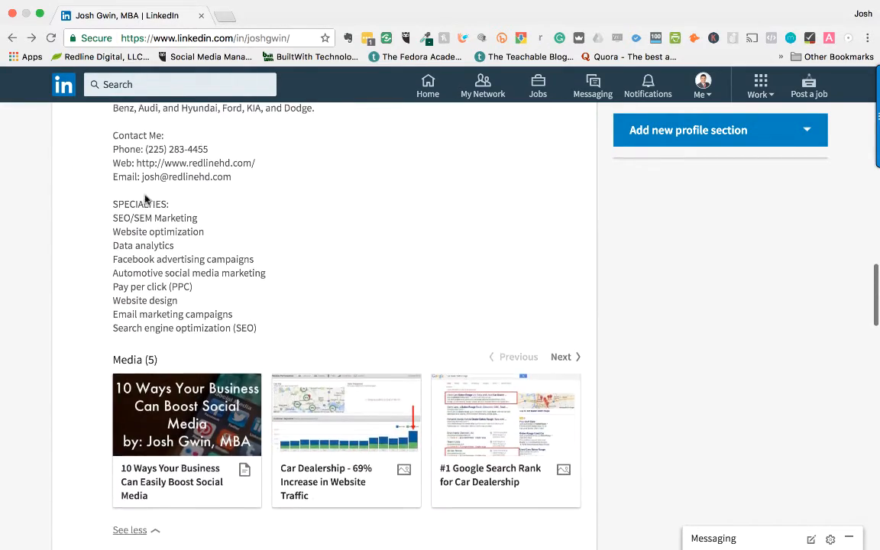
pyautogui.scroll(3)
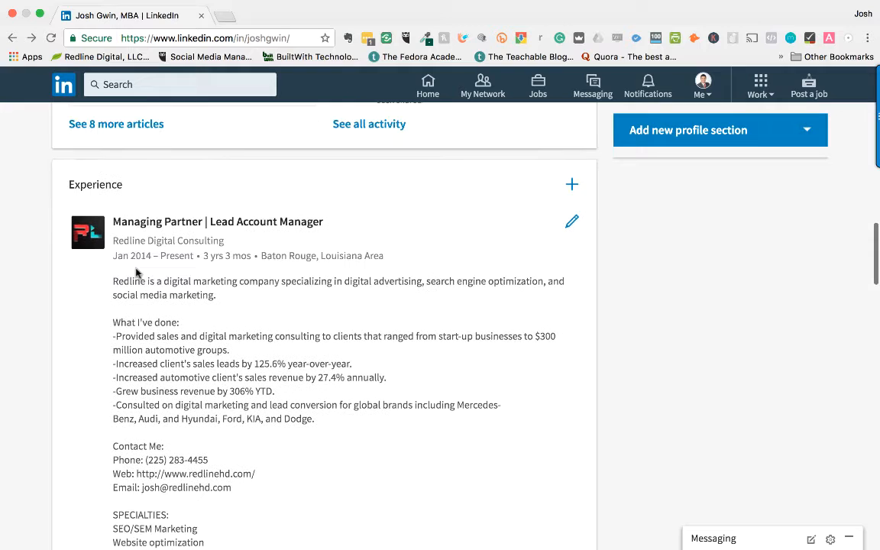
pyautogui.scroll(-3)
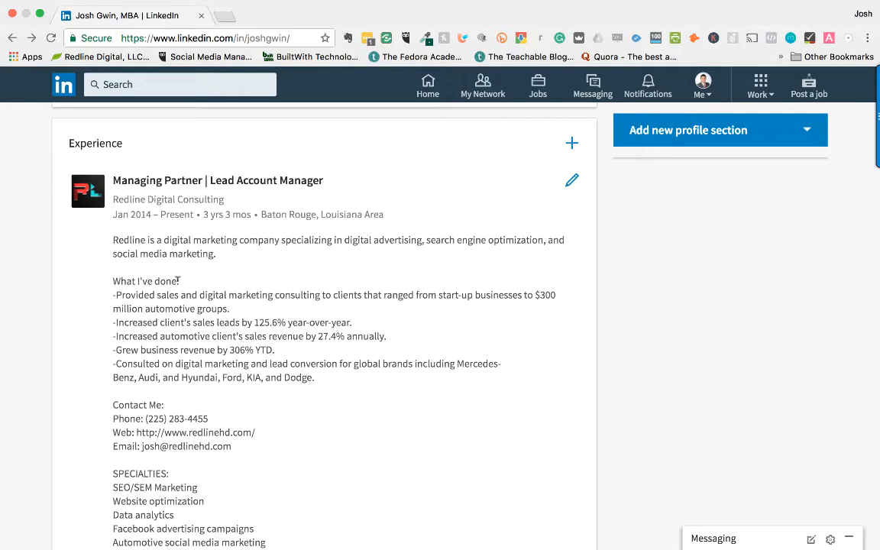
pyautogui.moveTo(157, 277)
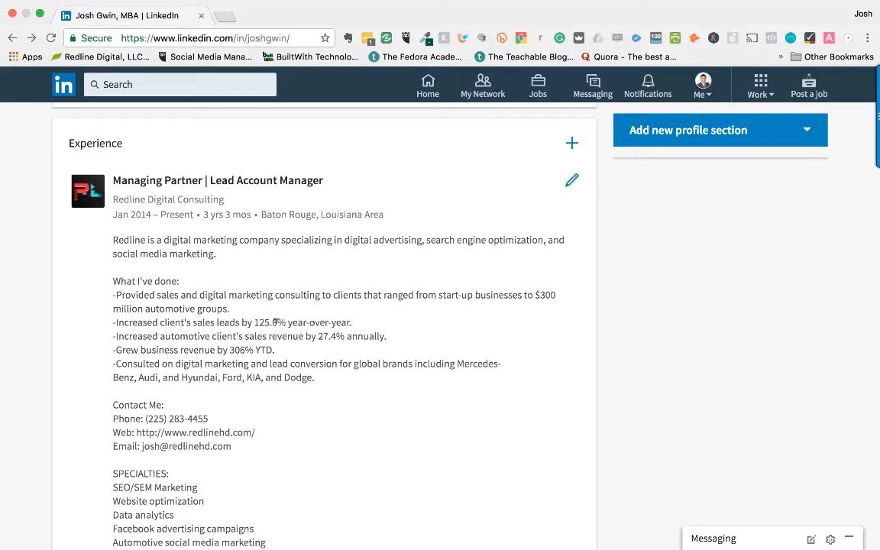
# Select the phone, web and email contact lines on the profile
pyautogui.doubleClick(269, 323)
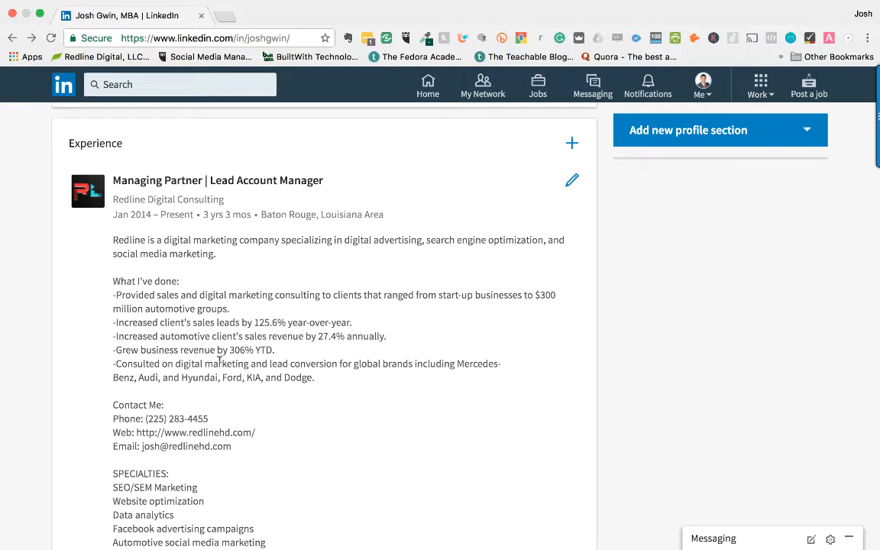
pyautogui.moveTo(183, 329)
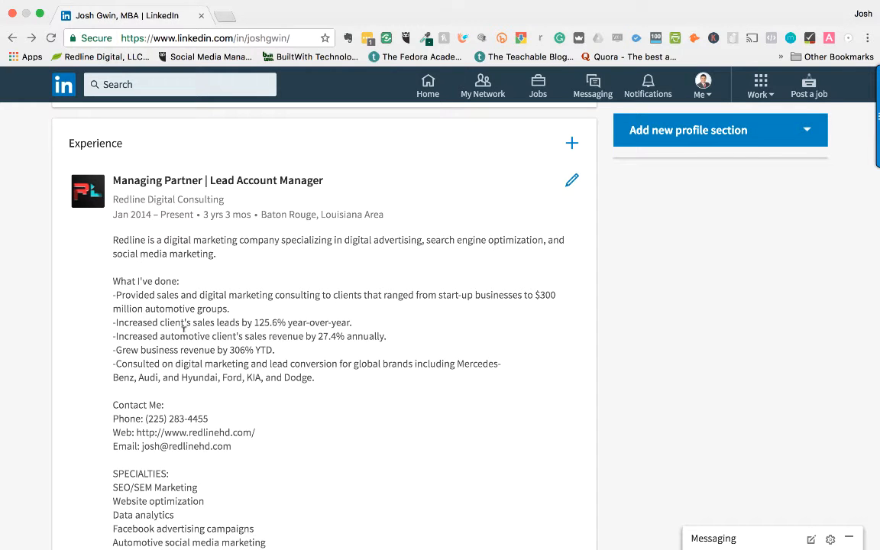
pyautogui.scroll(-3)
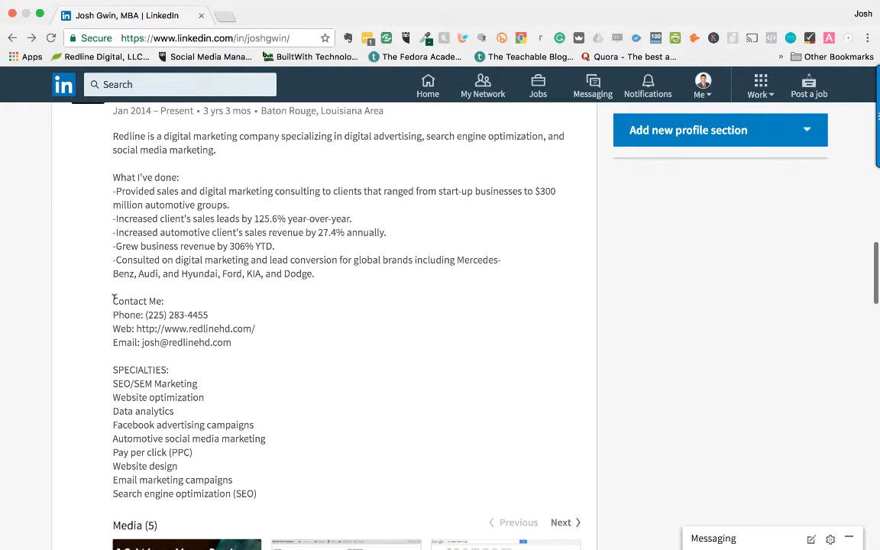
pyautogui.moveTo(146, 315); pyautogui.dragTo(241, 342)
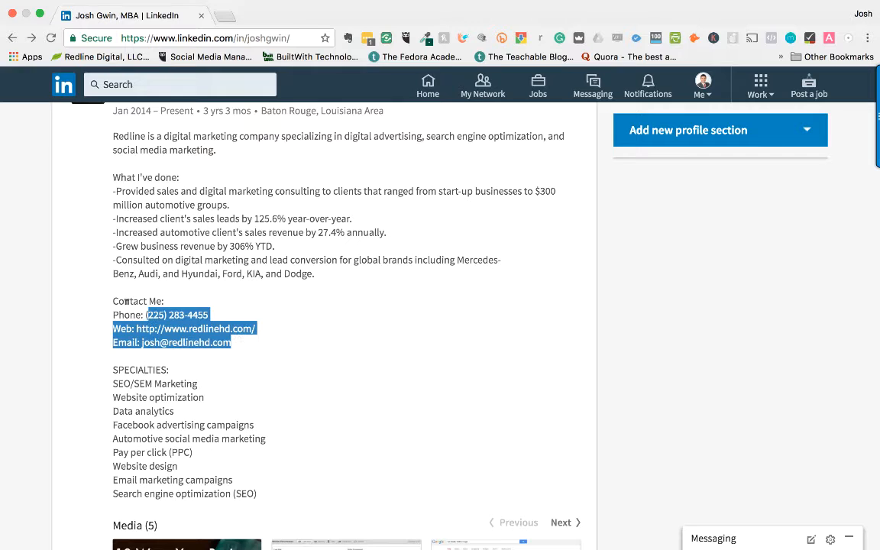
pyautogui.scroll(3)
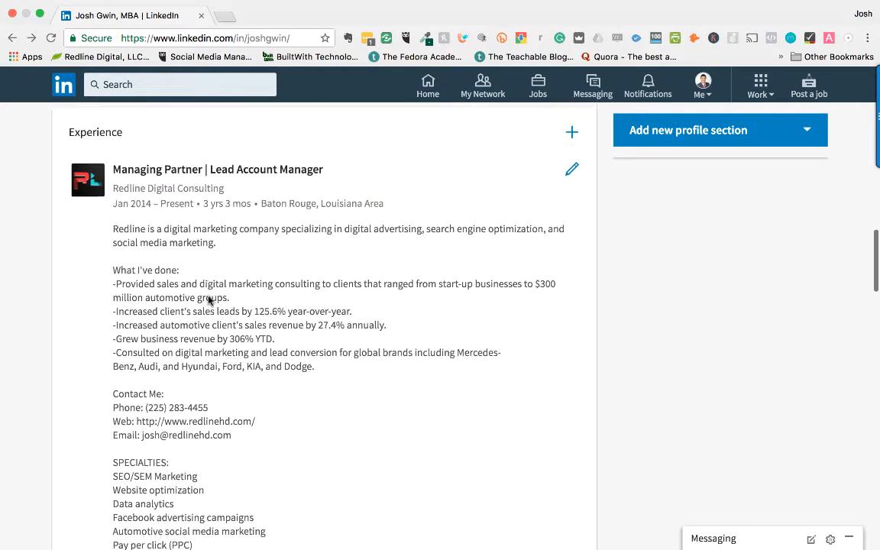
pyautogui.scroll(-3)
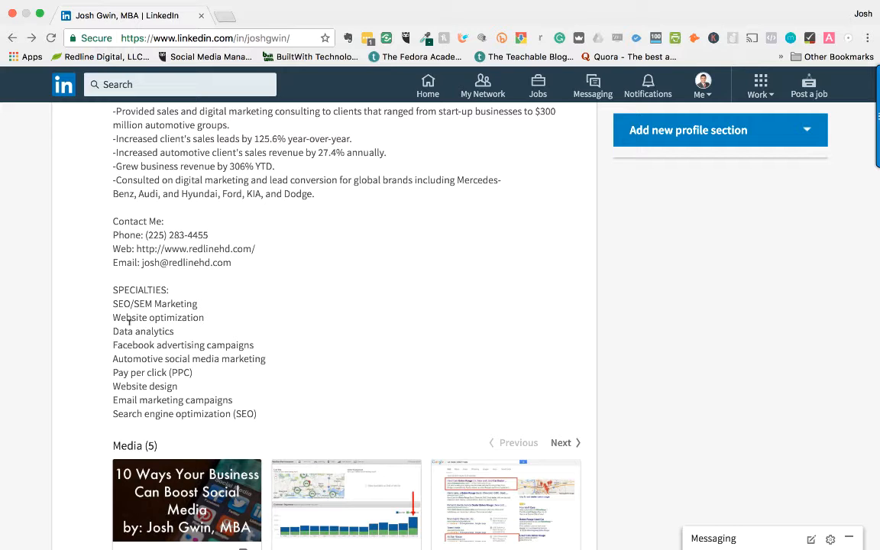
pyautogui.moveTo(245, 396)
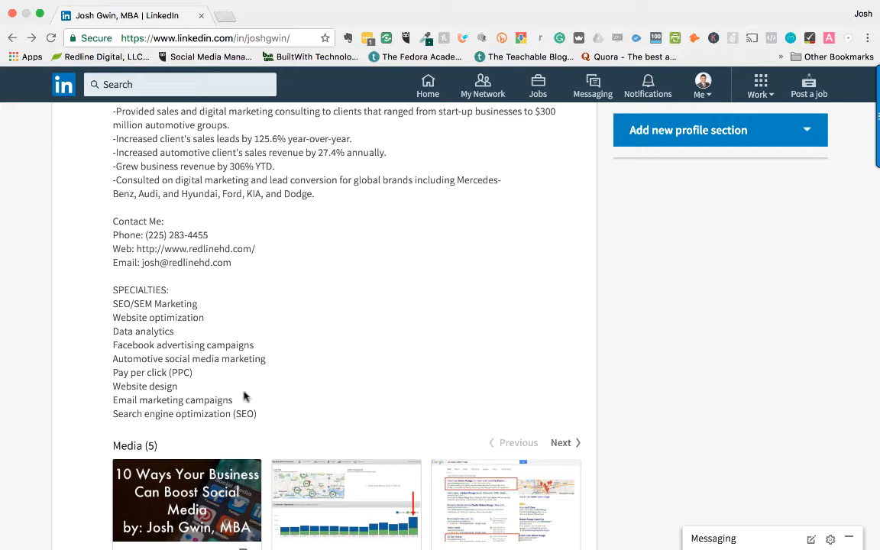
pyautogui.moveTo(187, 386)
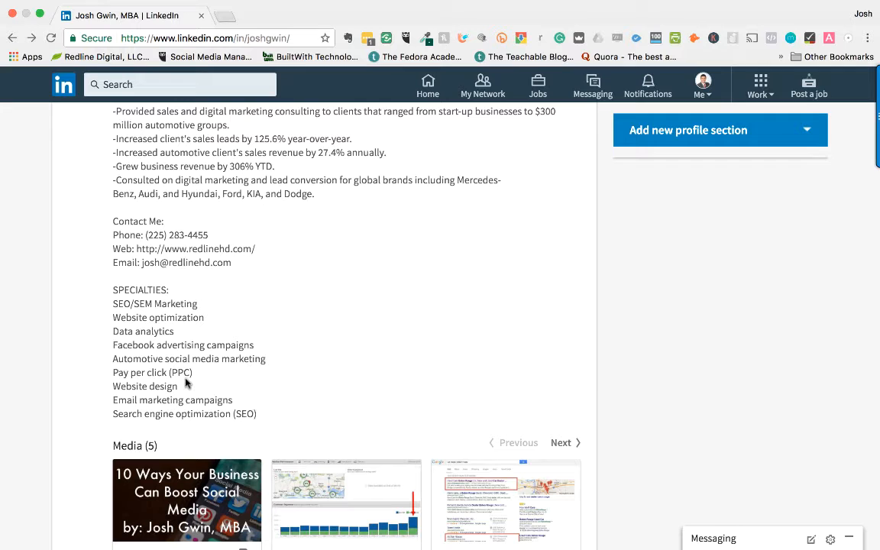
# Return to the top of Experience to review the unchanged Managing Partner description
pyautogui.scroll(-3)
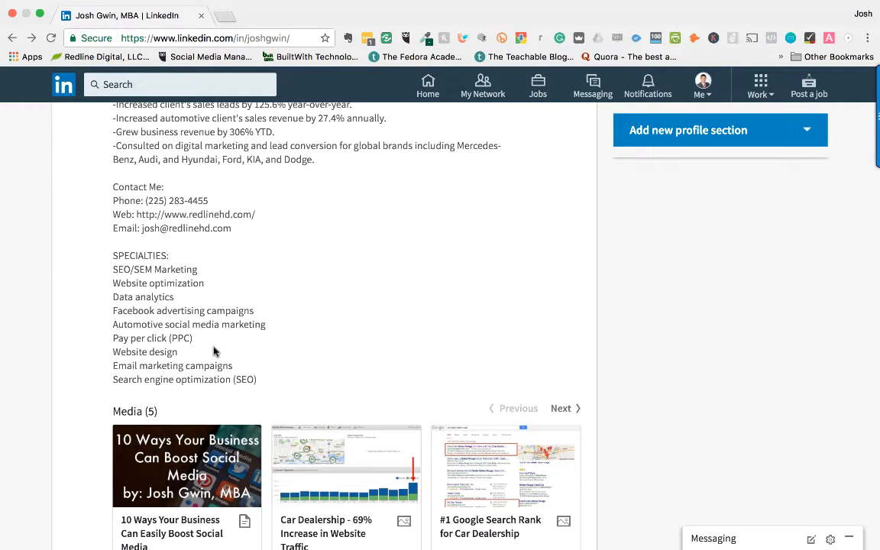
pyautogui.scroll(3)
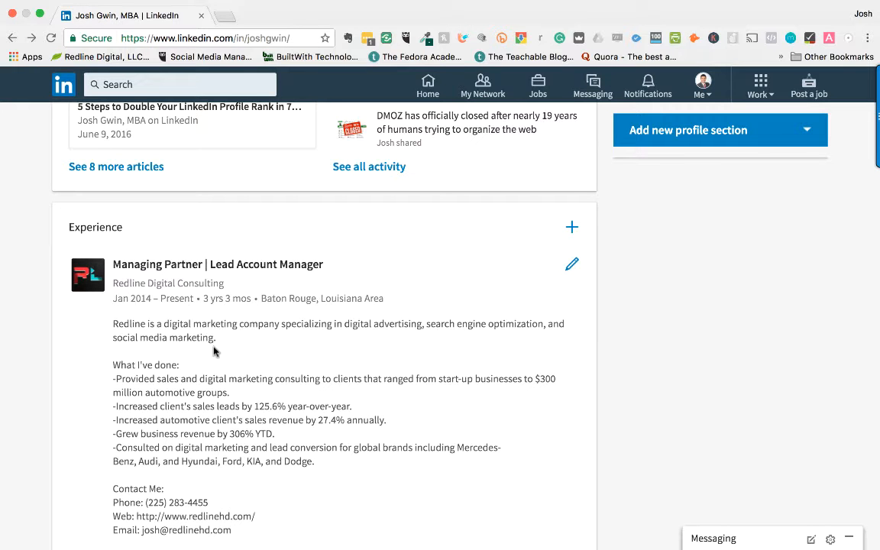
pyautogui.moveTo(181, 348)
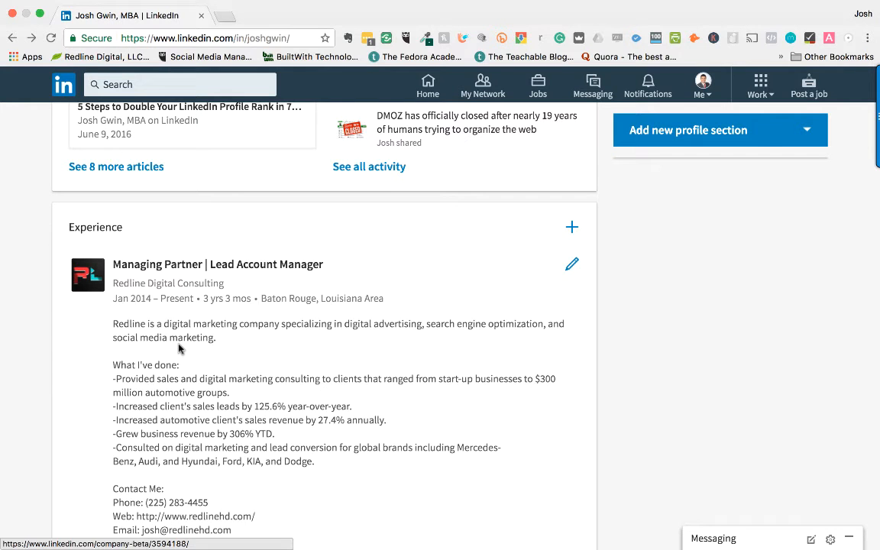
pyautogui.scroll(-3)
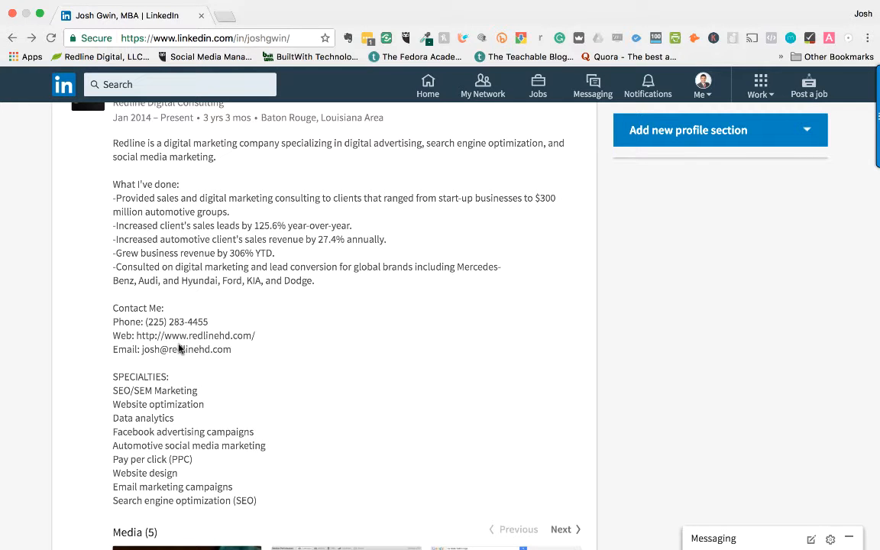
pyautogui.scroll(3)
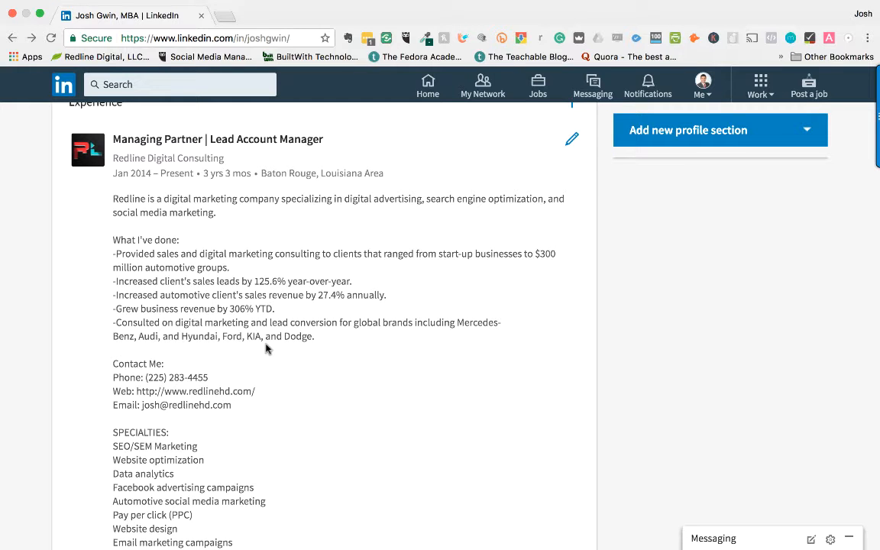
pyautogui.moveTo(258, 378)
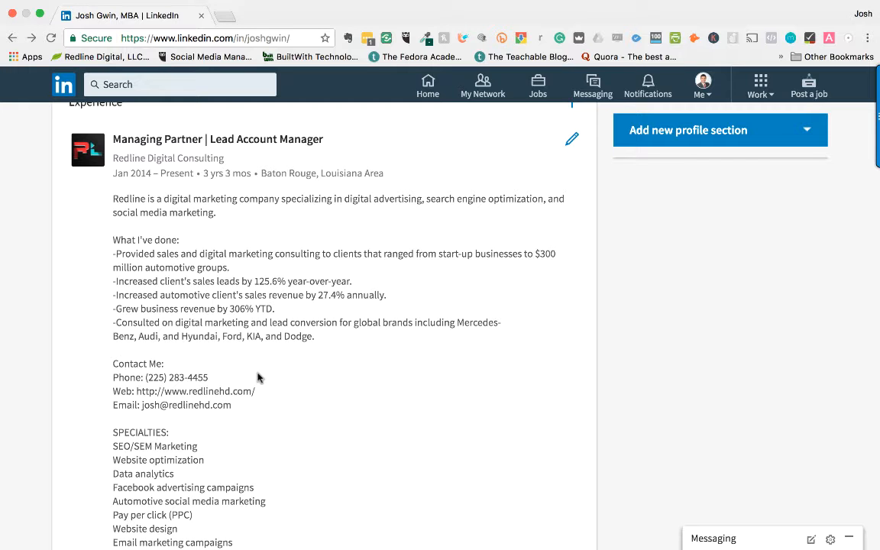
pyautogui.scroll(3)
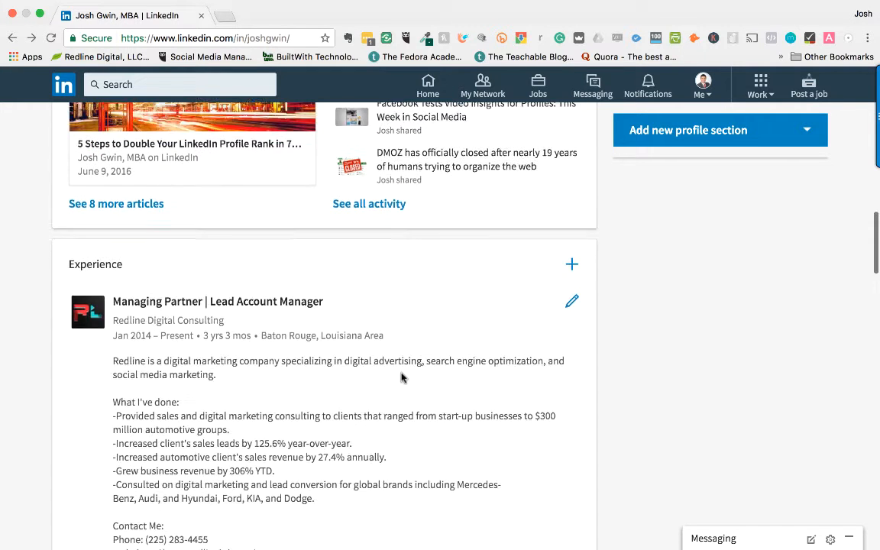
pyautogui.scroll(3)
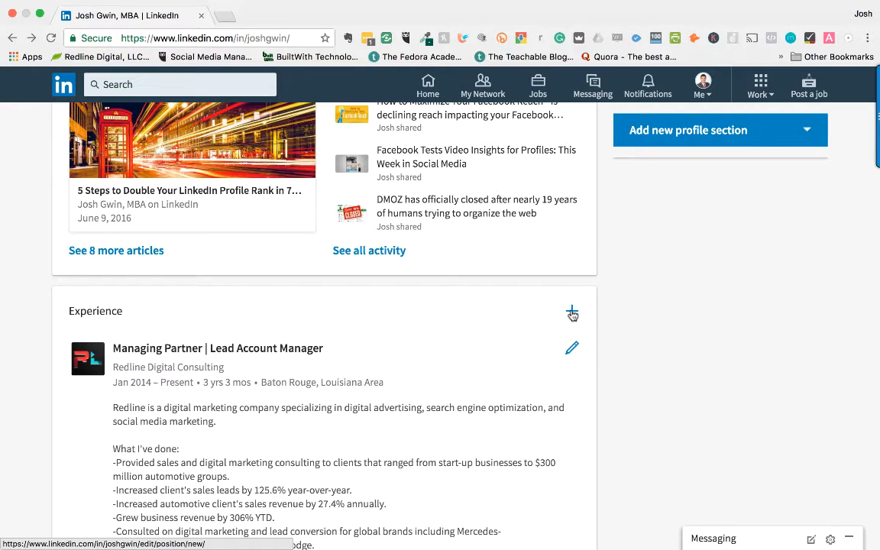
# Open a blank Add experience form and scroll to its Description and Media fields
pyautogui.click(572, 313)
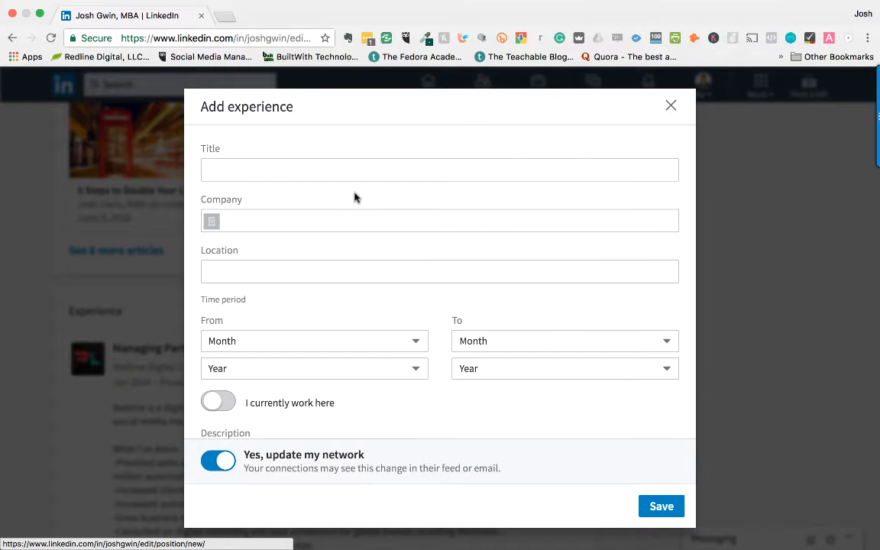
pyautogui.click(440, 170)
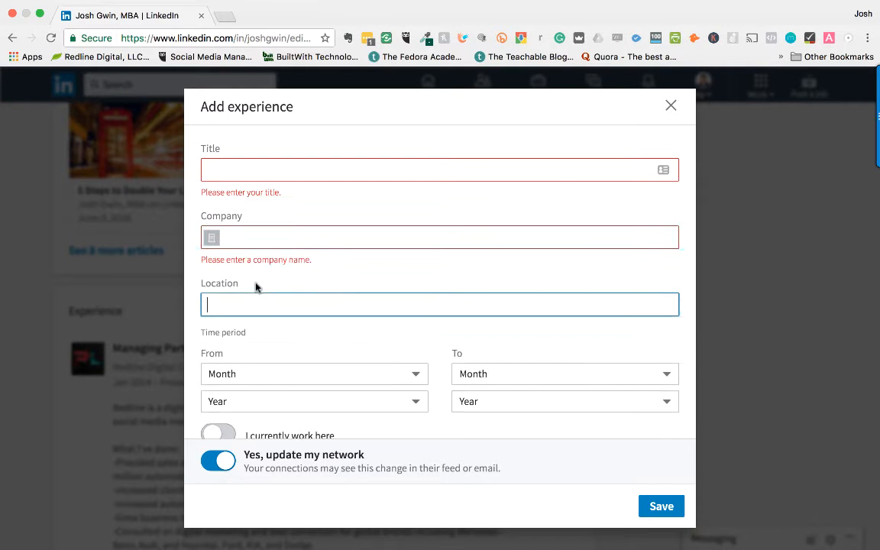
pyautogui.scroll(-3)
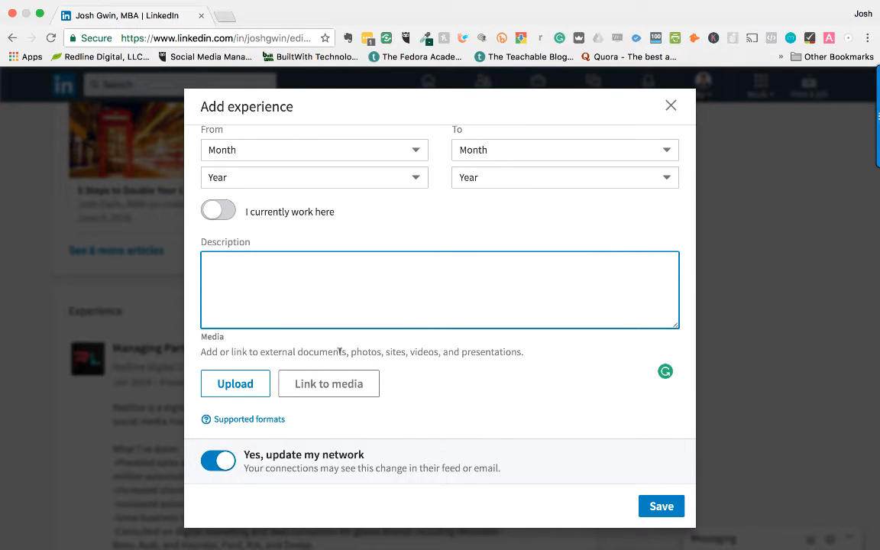
pyautogui.moveTo(368, 364)
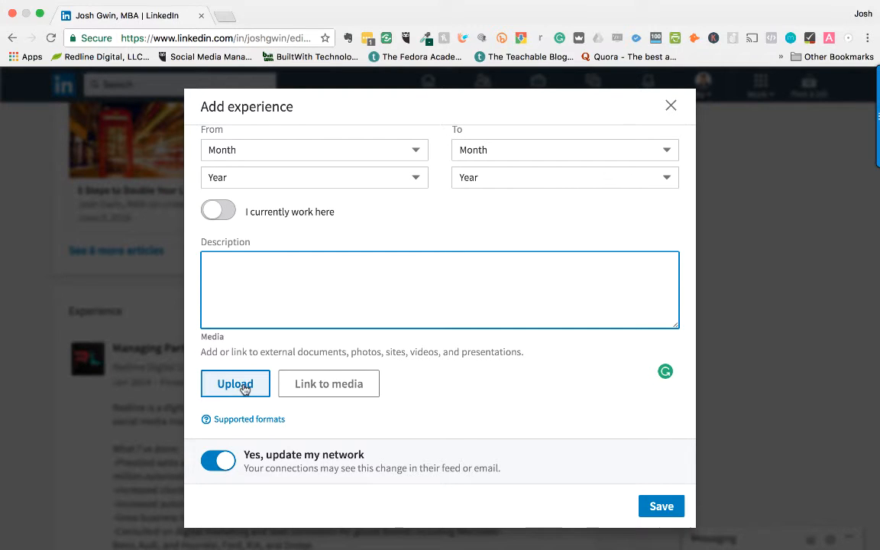
pyautogui.moveTo(651, 130)
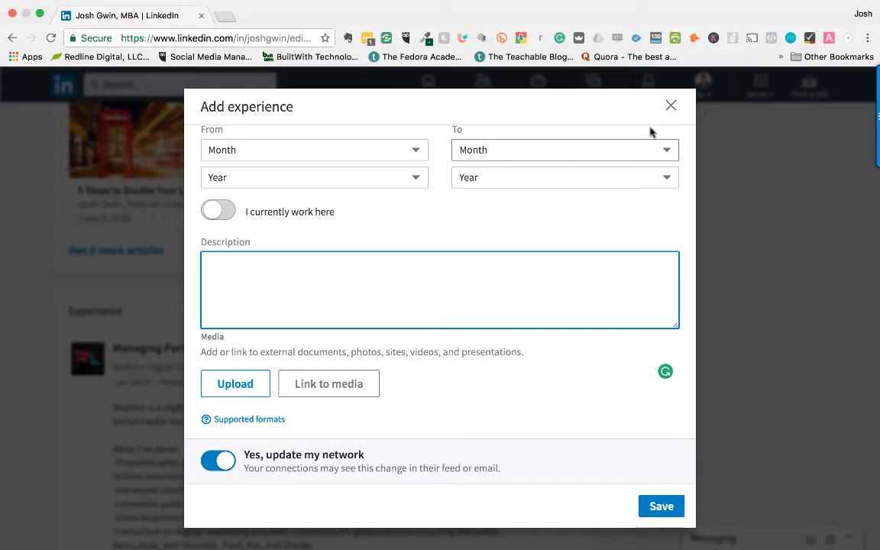
pyautogui.moveTo(671, 109)
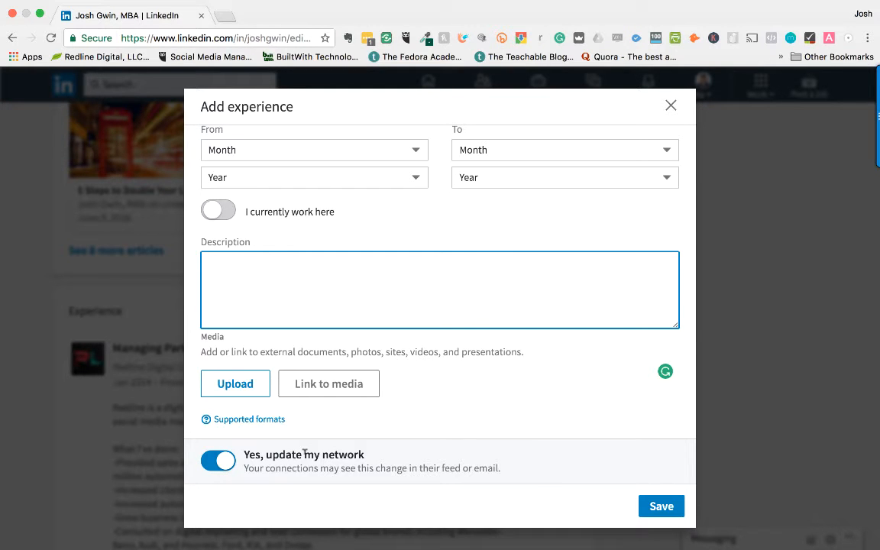
pyautogui.moveTo(478, 417)
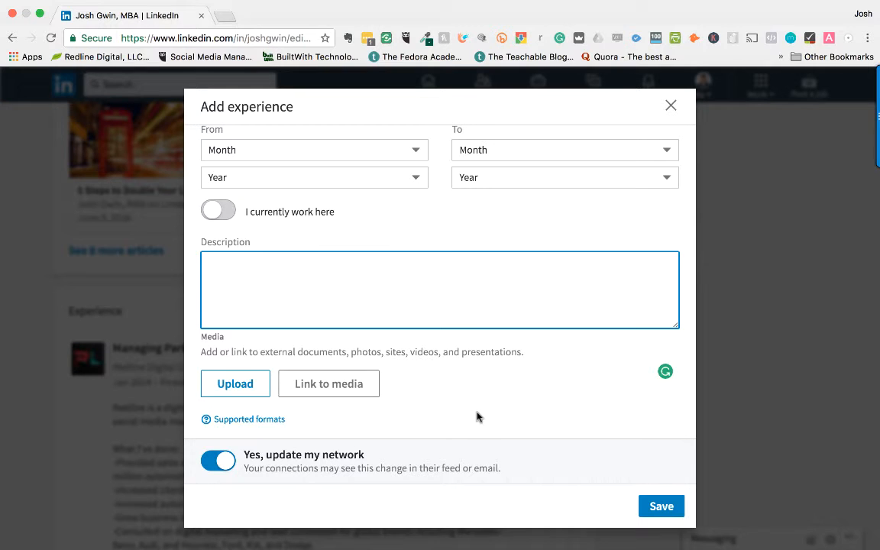
pyautogui.moveTo(671, 105)
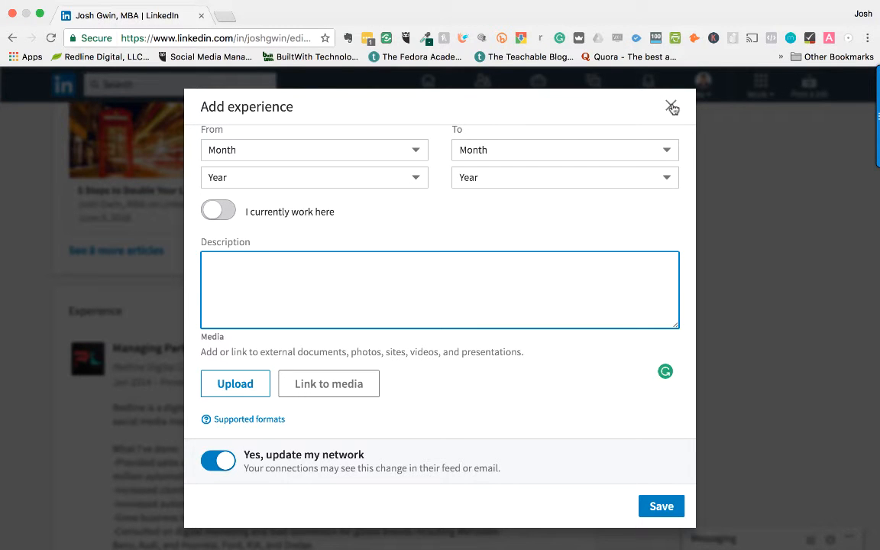
# Discard the form, then preview the '10 Ways' slideshow and Car Dealership traffic image
pyautogui.click(672, 106)
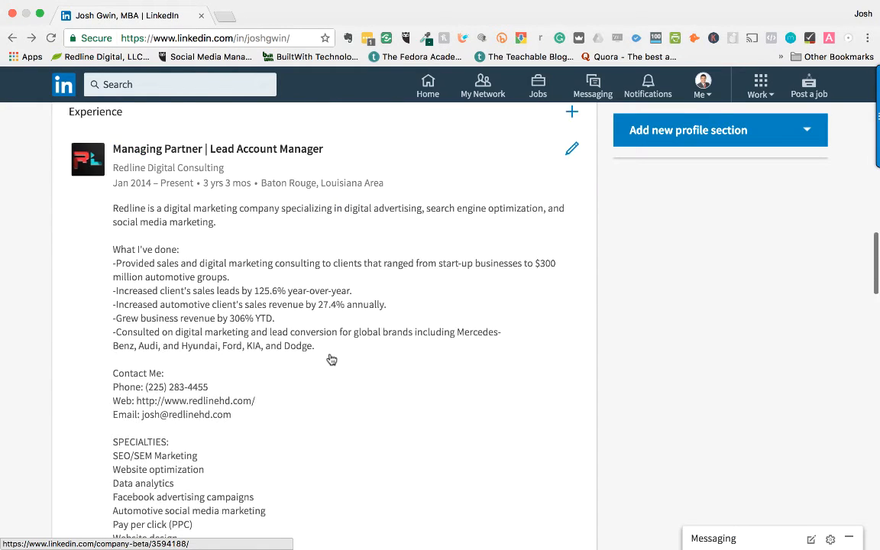
pyautogui.scroll(-3)
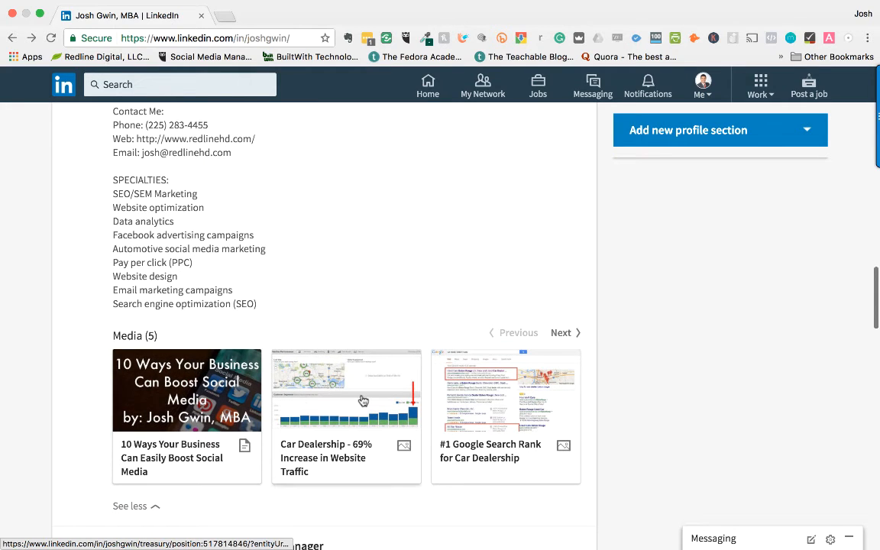
pyautogui.click(186, 390)
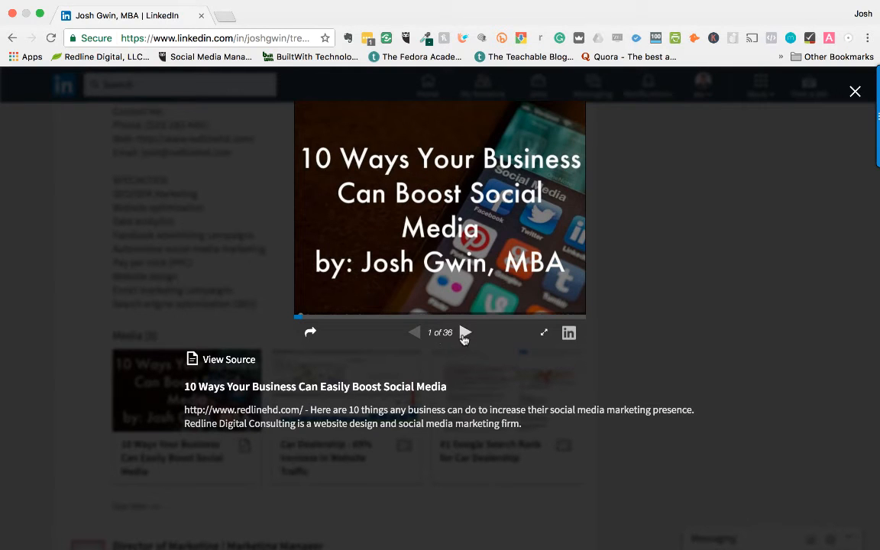
pyautogui.click(466, 332)
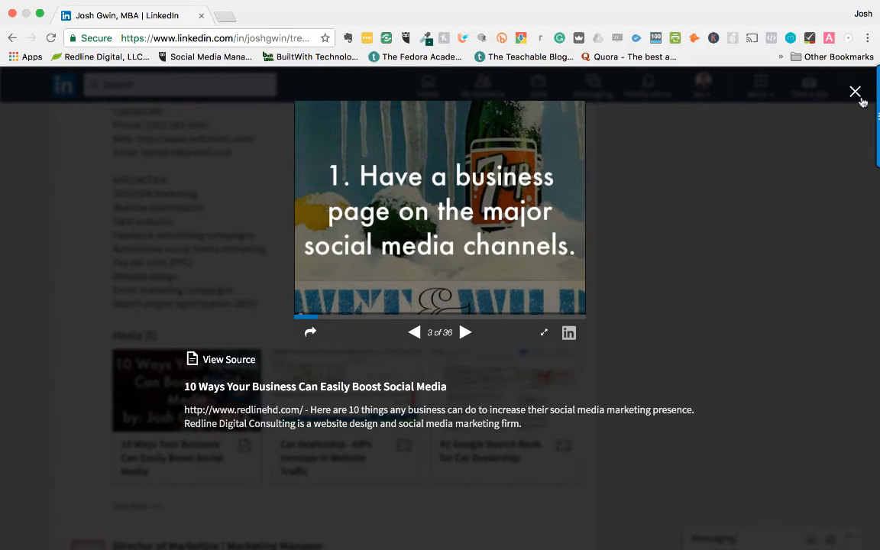
pyautogui.click(856, 91)
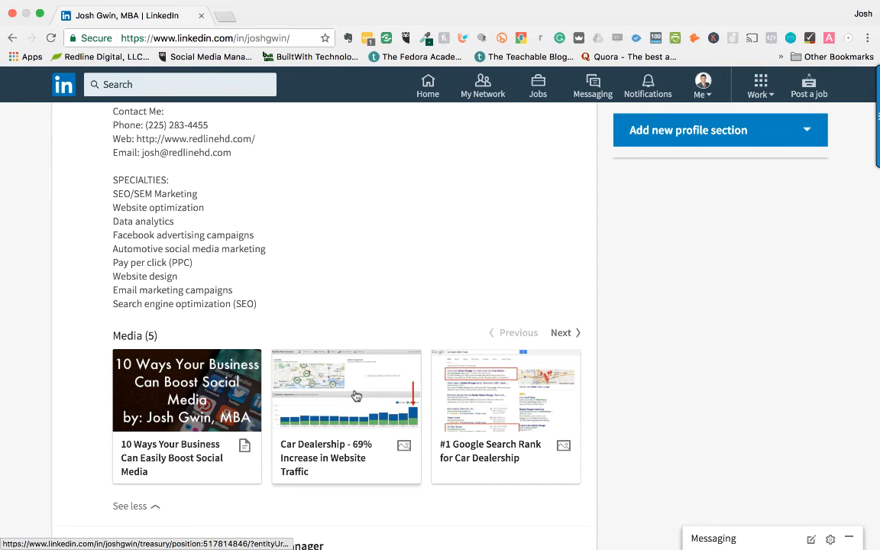
pyautogui.click(347, 390)
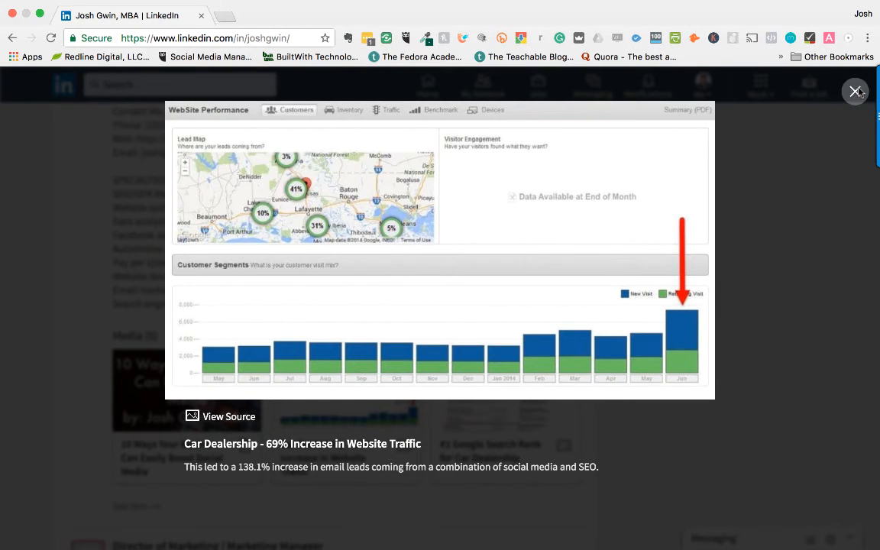
pyautogui.click(855, 91)
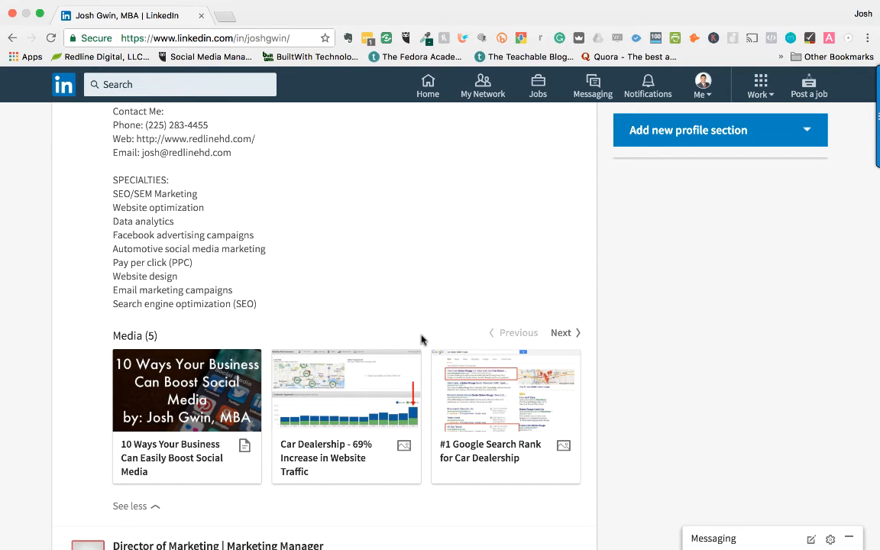
pyautogui.scroll(-3)
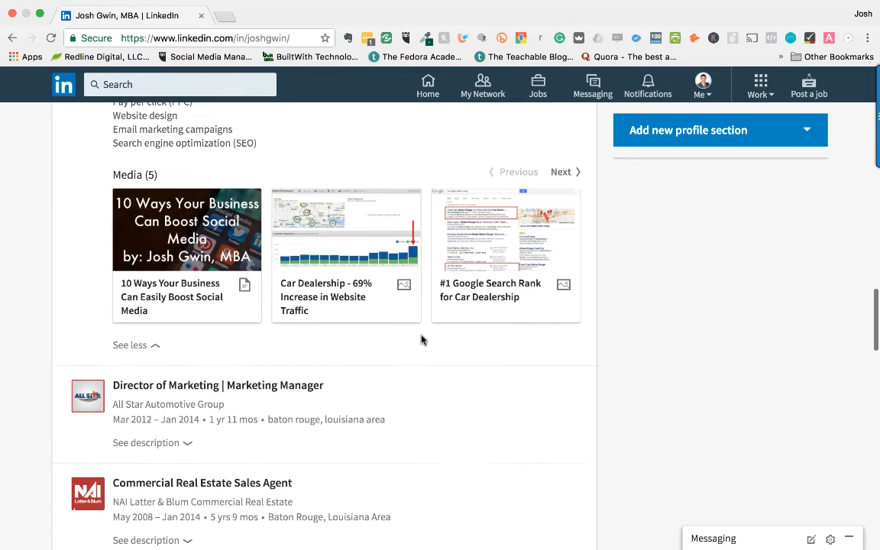
pyautogui.scroll(3)
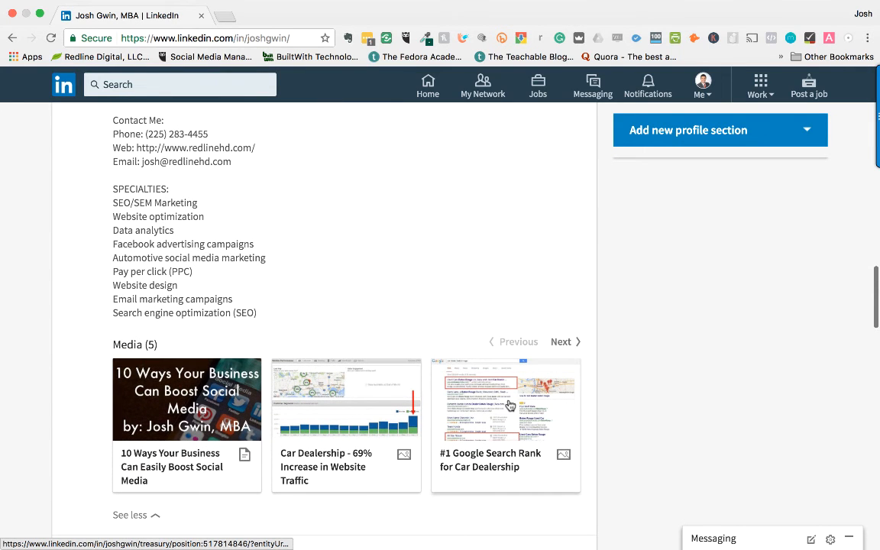
pyautogui.scroll(3)
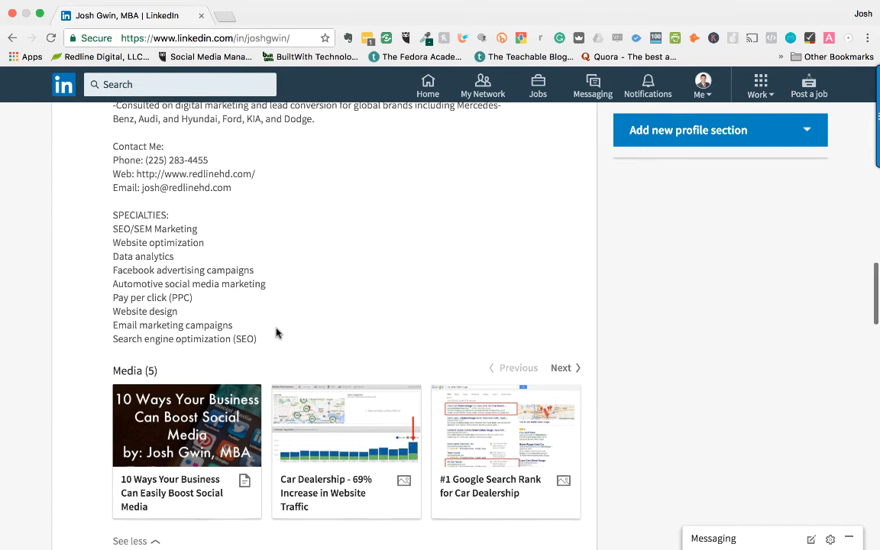
pyautogui.scroll(3)
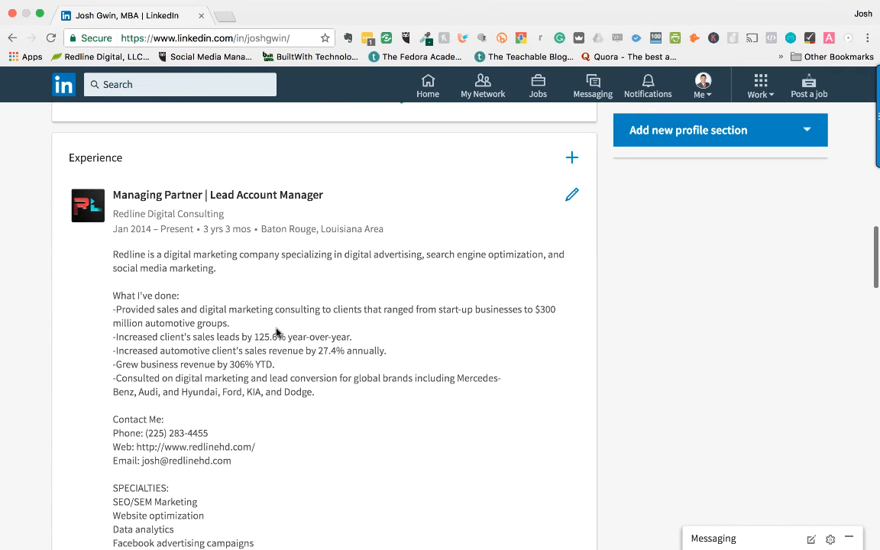
pyautogui.scroll(3)
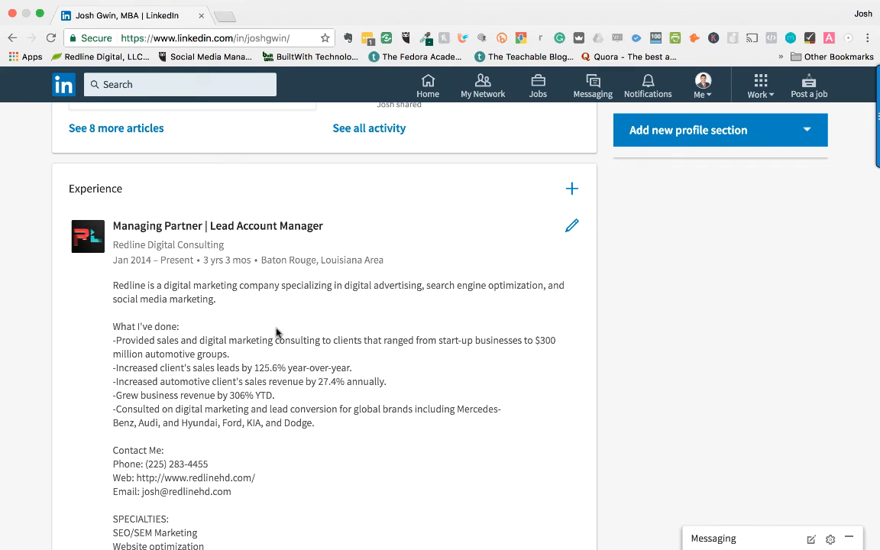
pyautogui.moveTo(368, 318)
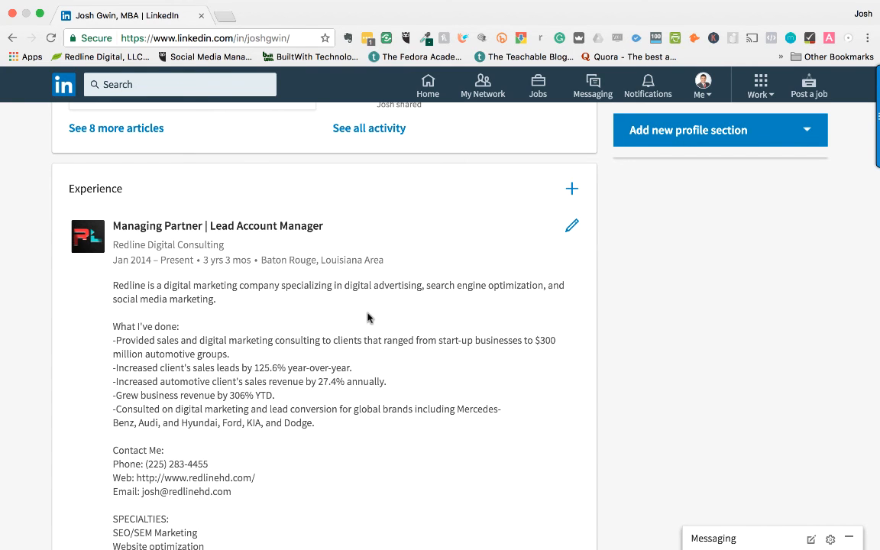